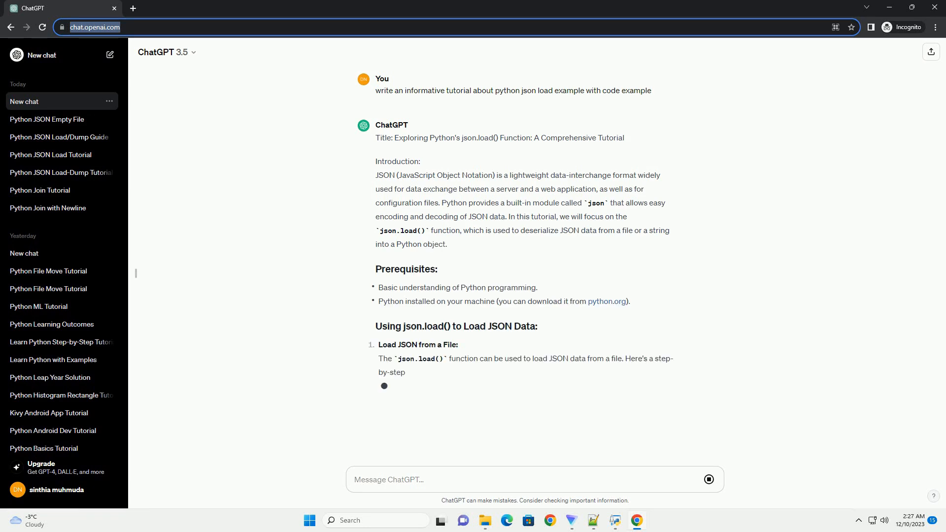
pyautogui.scroll(-3)
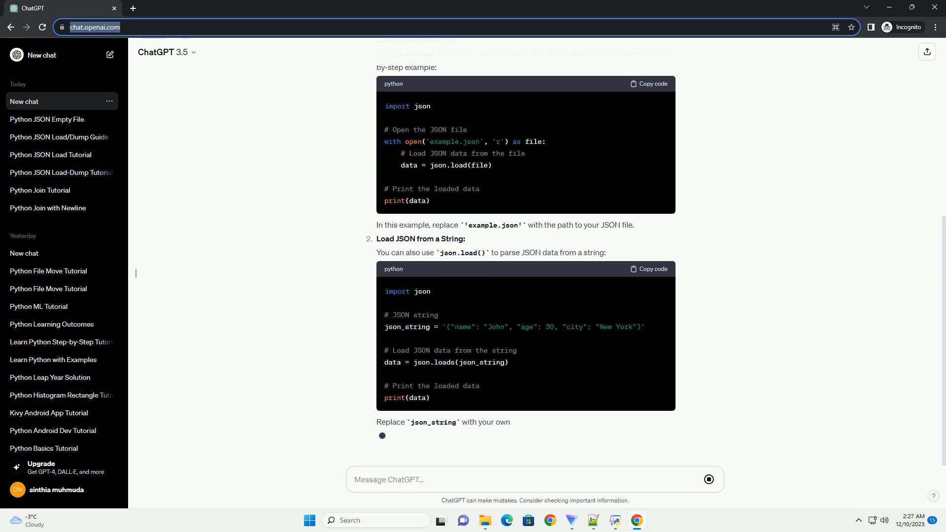
pyautogui.scroll(-3)
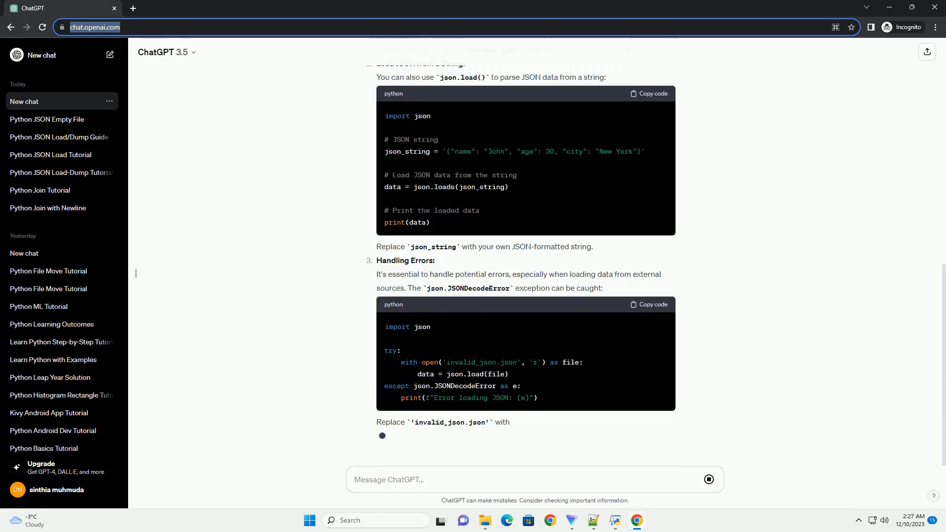